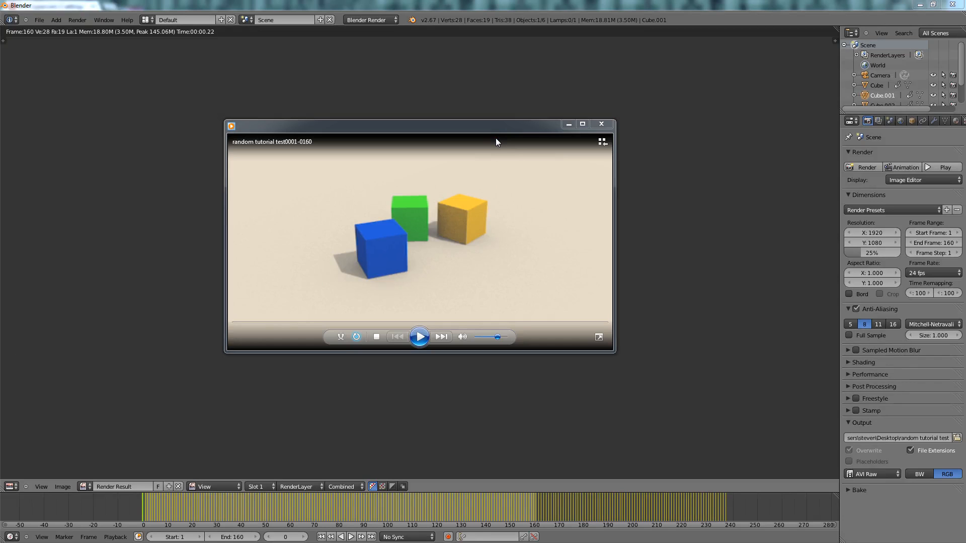
mouse_move(384, 379)
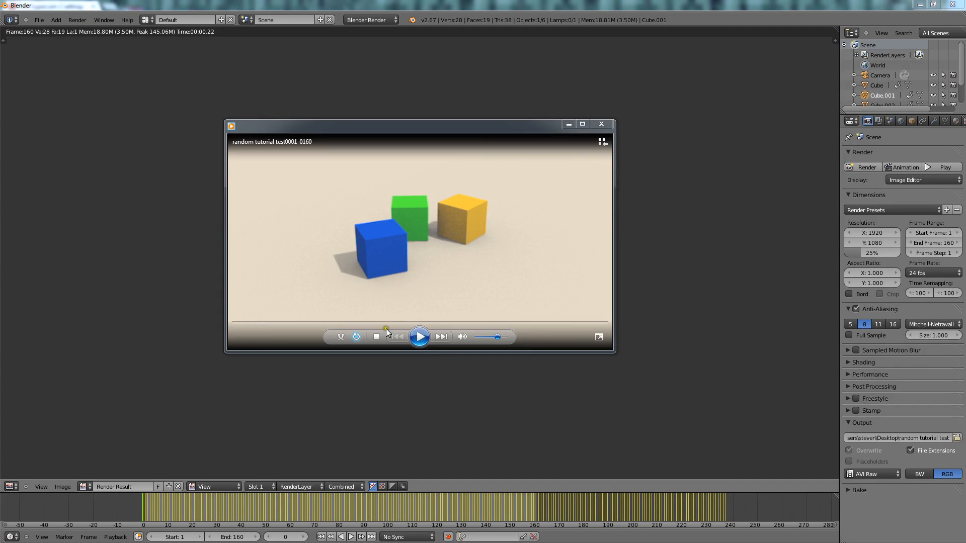
Play the rendered falling-cubes AVI, seek to a later point, then close the player
left_click(419, 336)
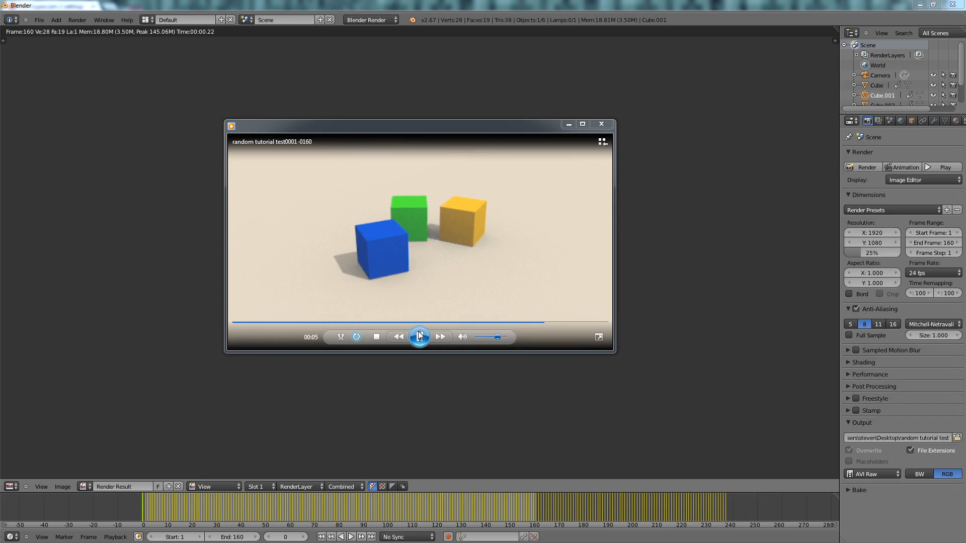
left_click(419, 337)
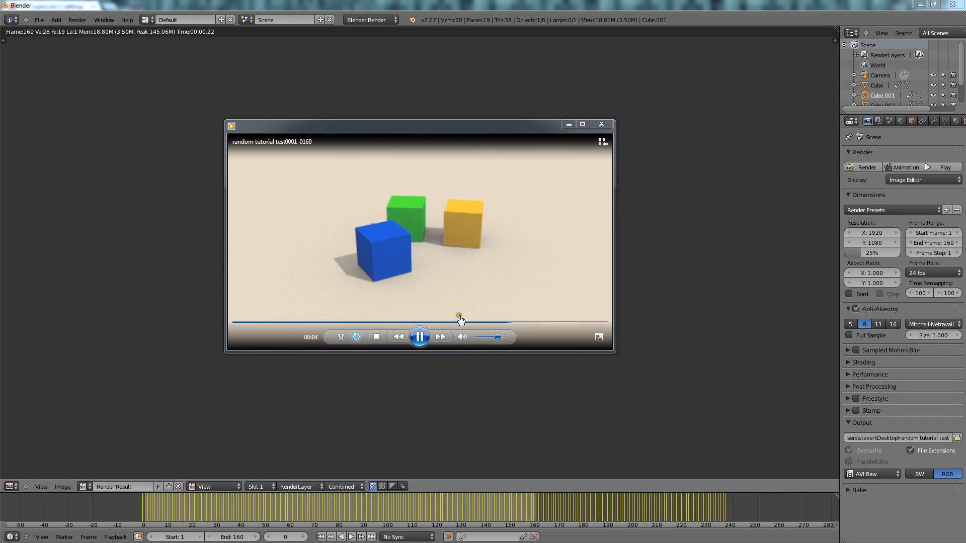
left_click(419, 336)
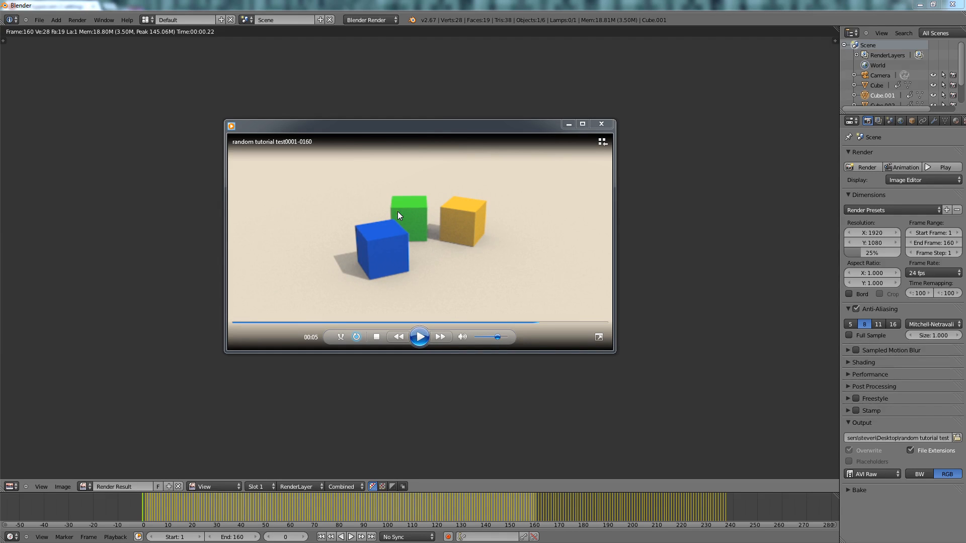
mouse_move(492, 90)
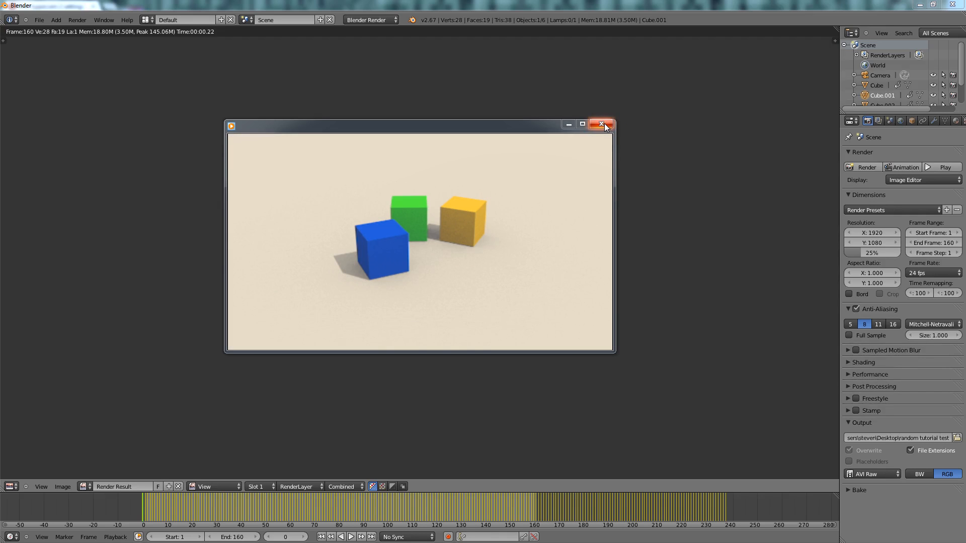
left_click(601, 124)
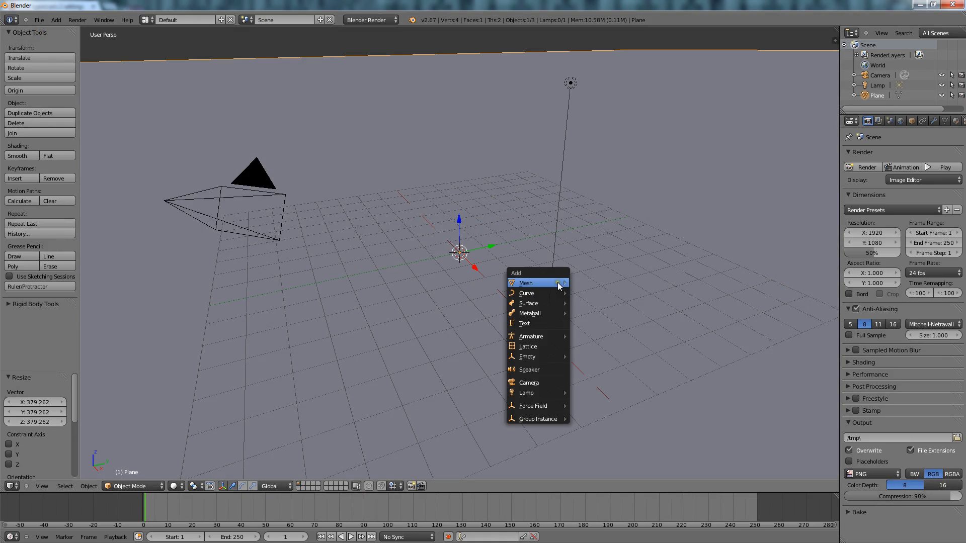
Add a cube mesh from the Shift+A Mesh list above the ground plane
left_click(525, 283)
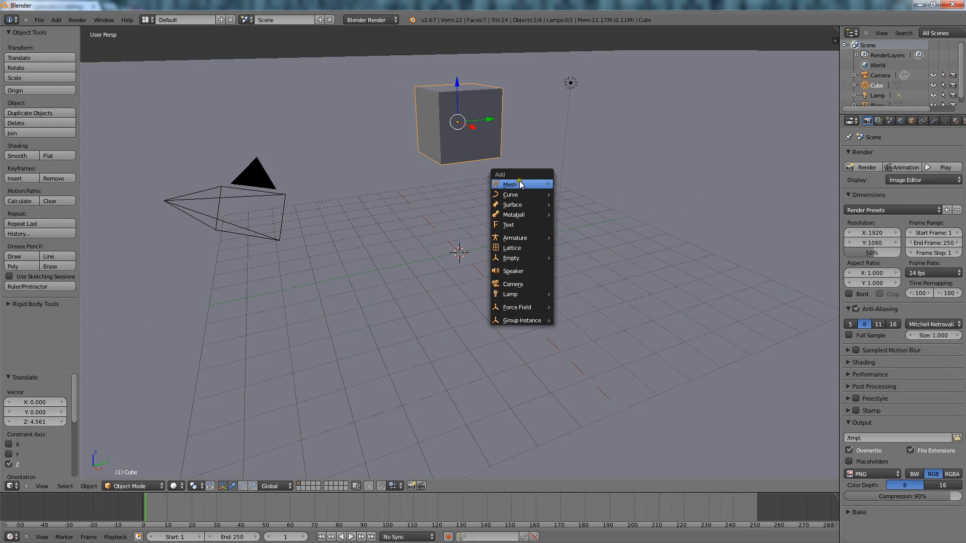
left_click(627, 205)
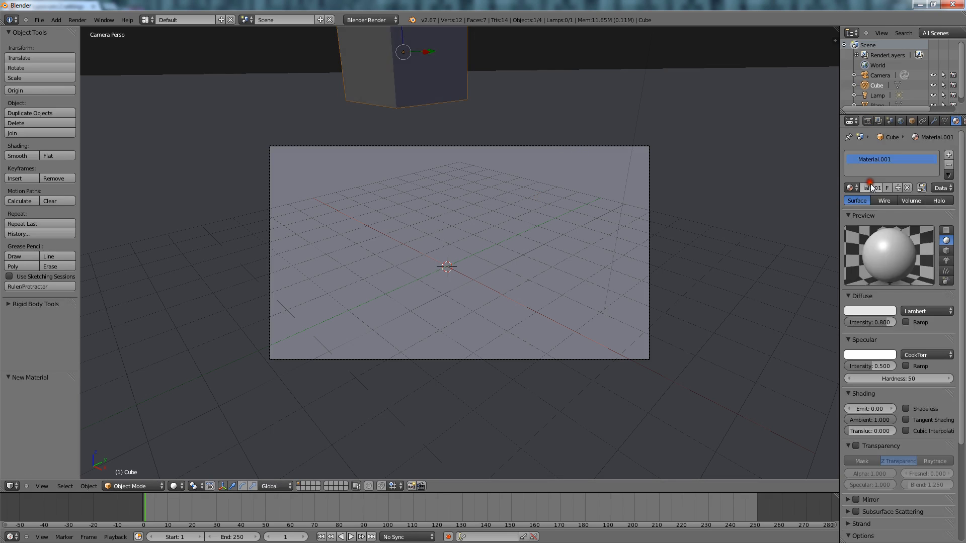
Give the cube a new green material and add a rotated duplicate with yellow material
left_click(869, 310)
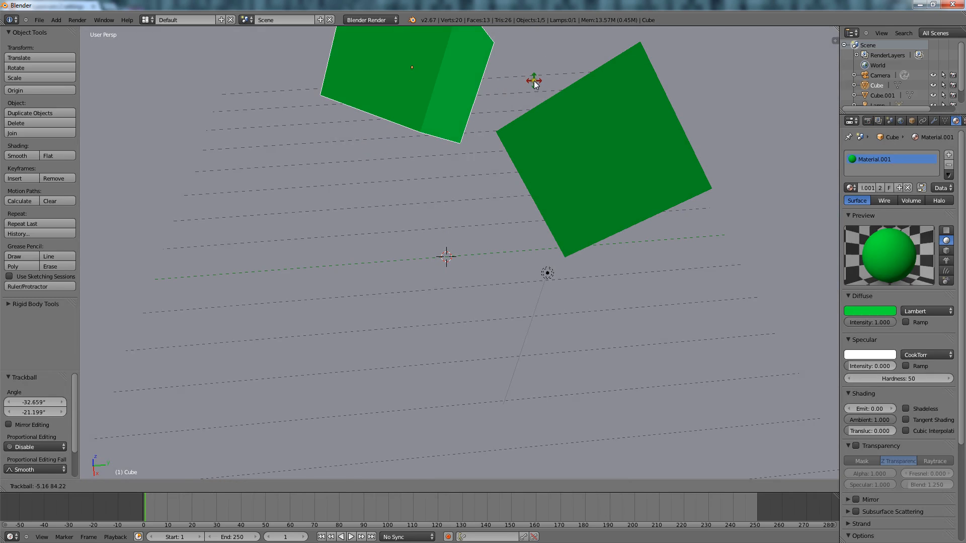
left_click(869, 311)
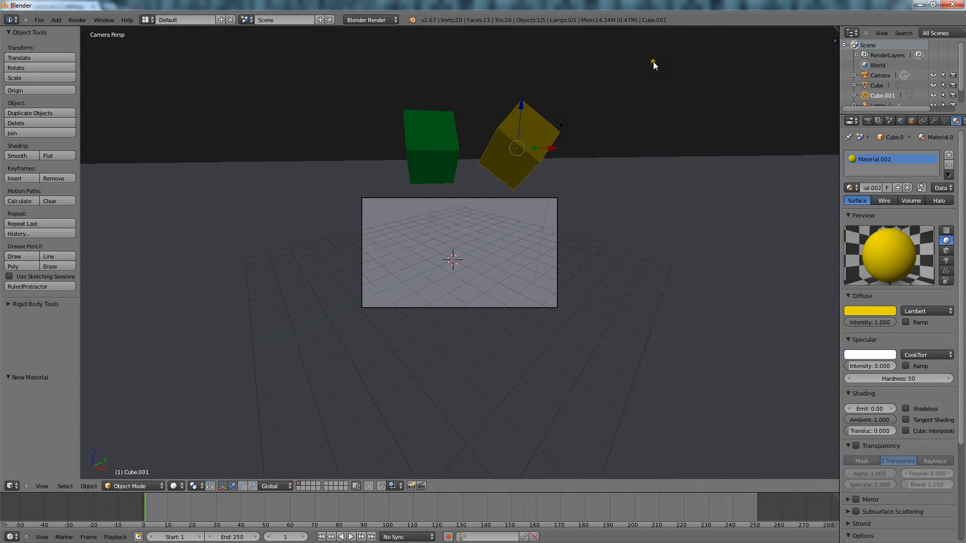
Enable World ambient occlusion, then make the lamp a Sun with atmosphere enabled
left_click(900, 120)
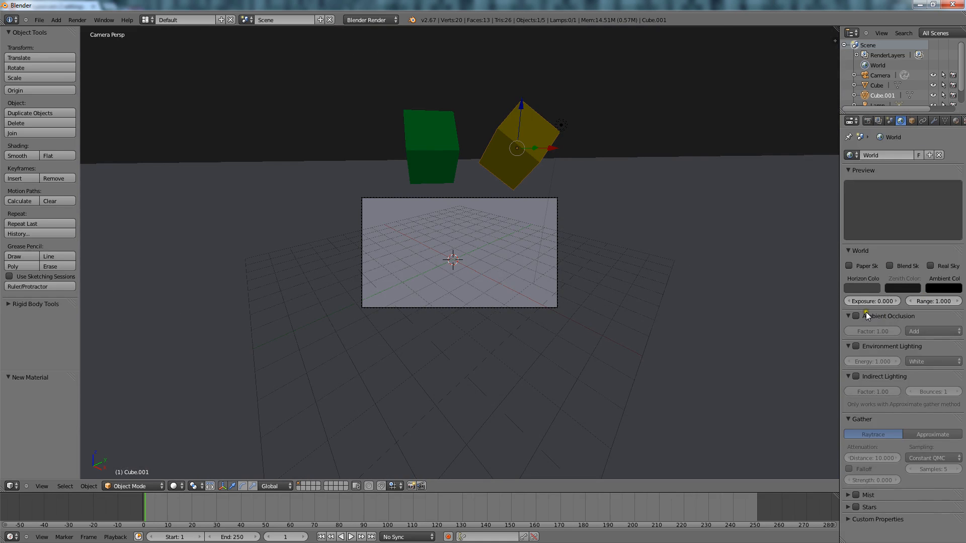
left_click(855, 316)
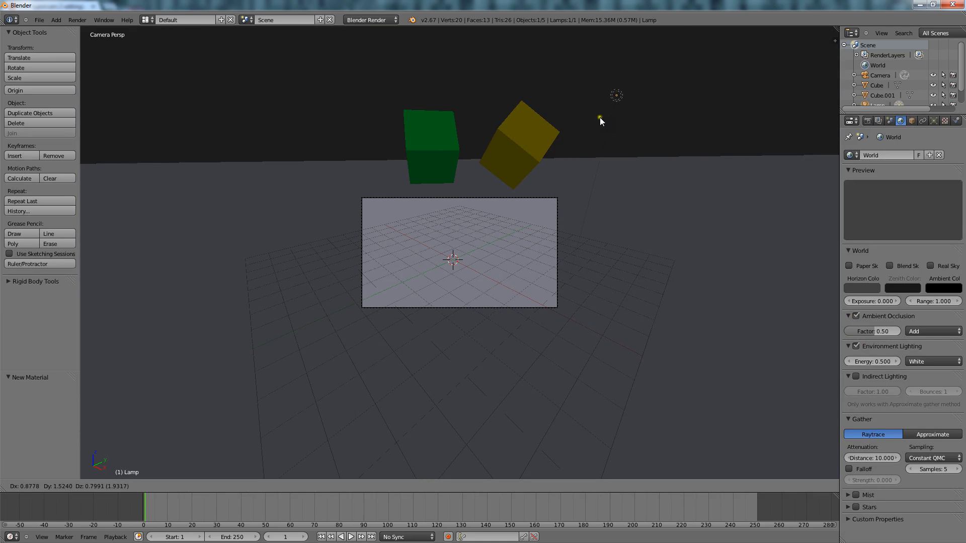
left_click(941, 121)
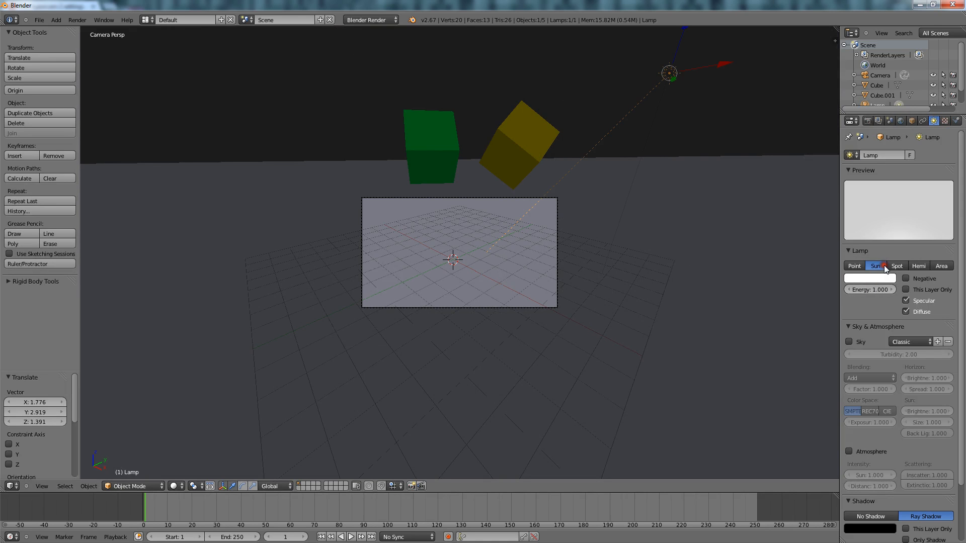
left_click(848, 341)
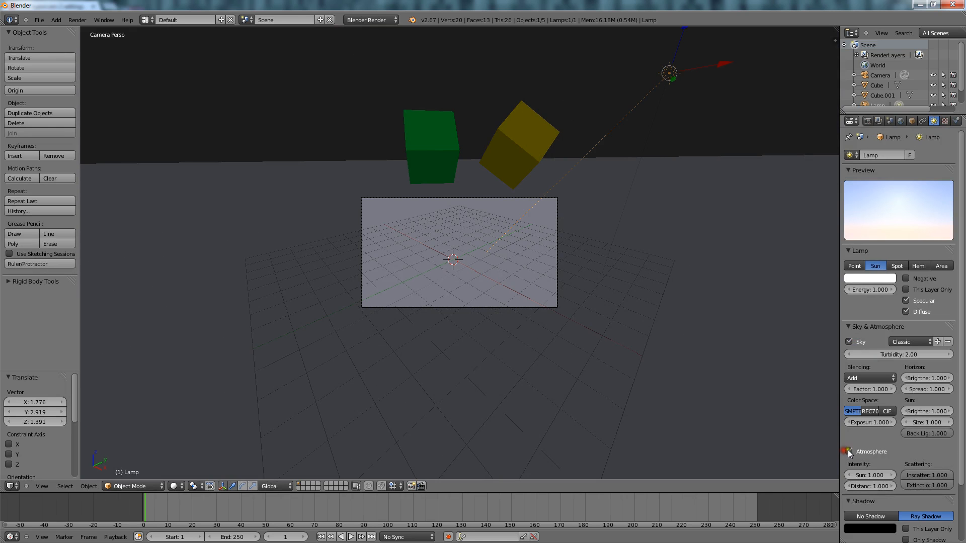
left_click(848, 451)
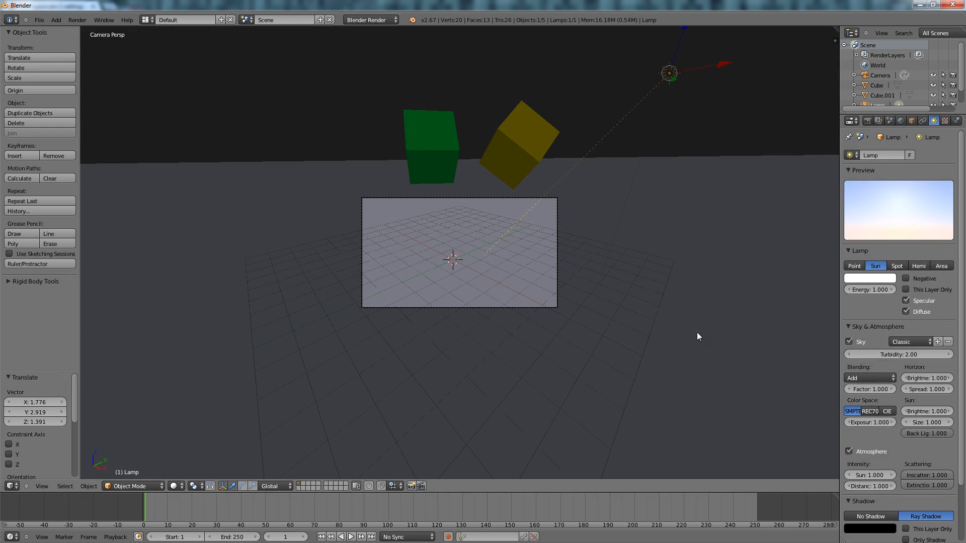
mouse_move(610, 245)
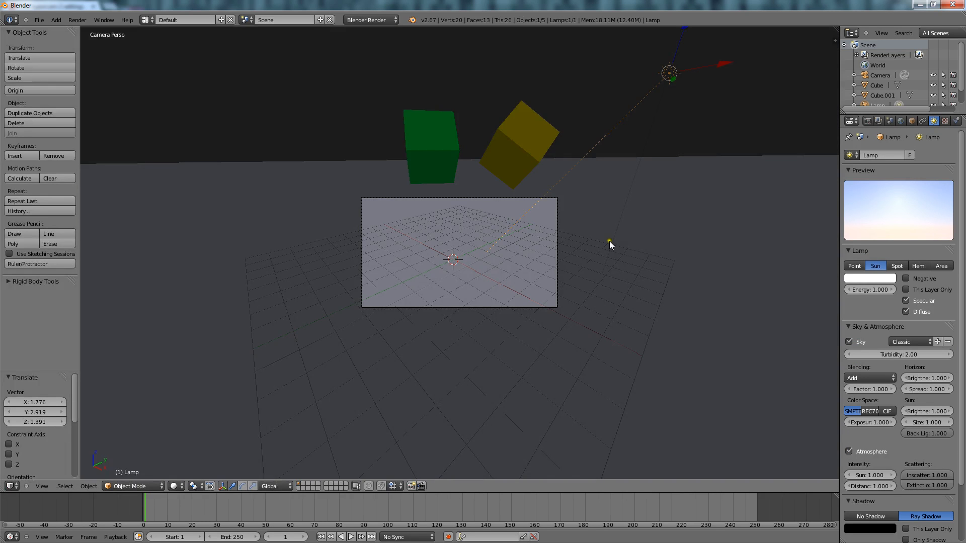
Select the yellow cube and set the render engine to Blender Game
left_click(524, 135)
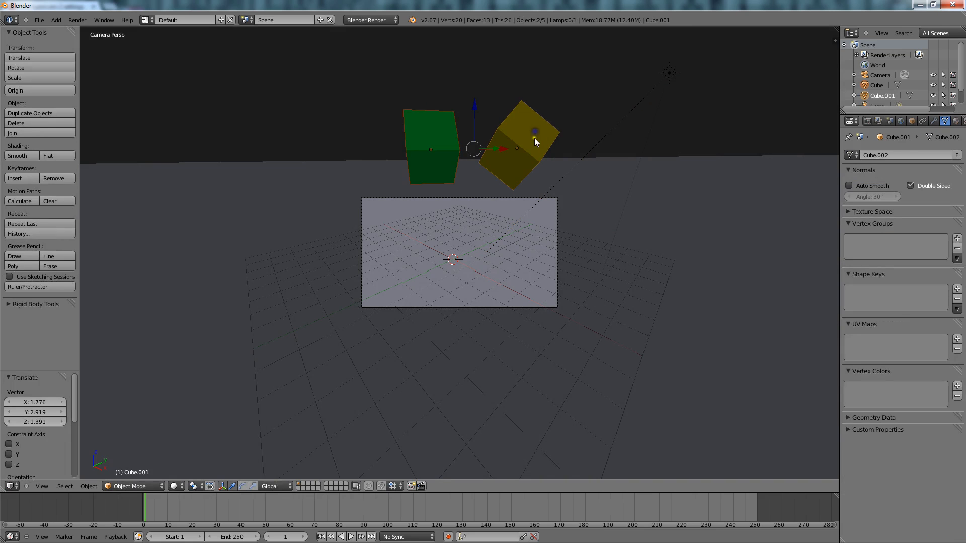
mouse_move(481, 127)
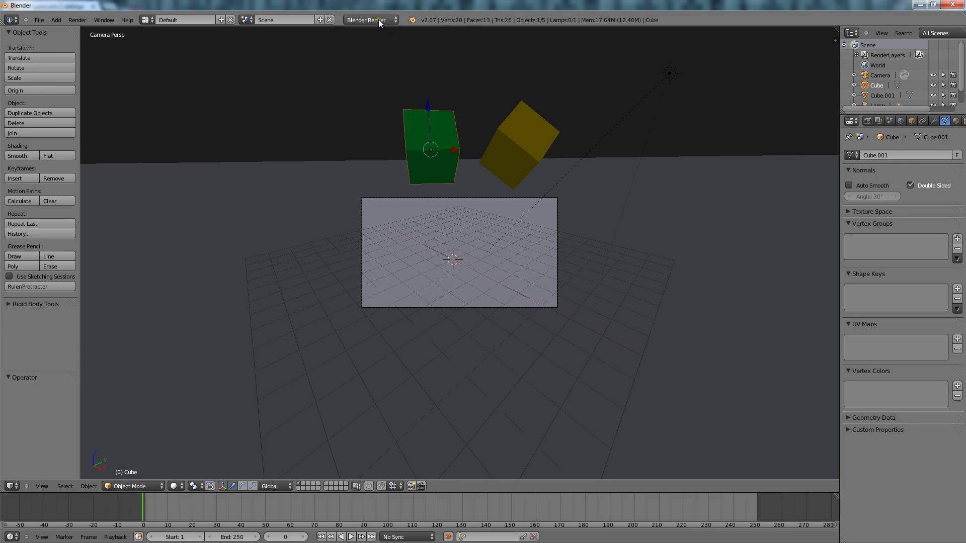
left_click(367, 19)
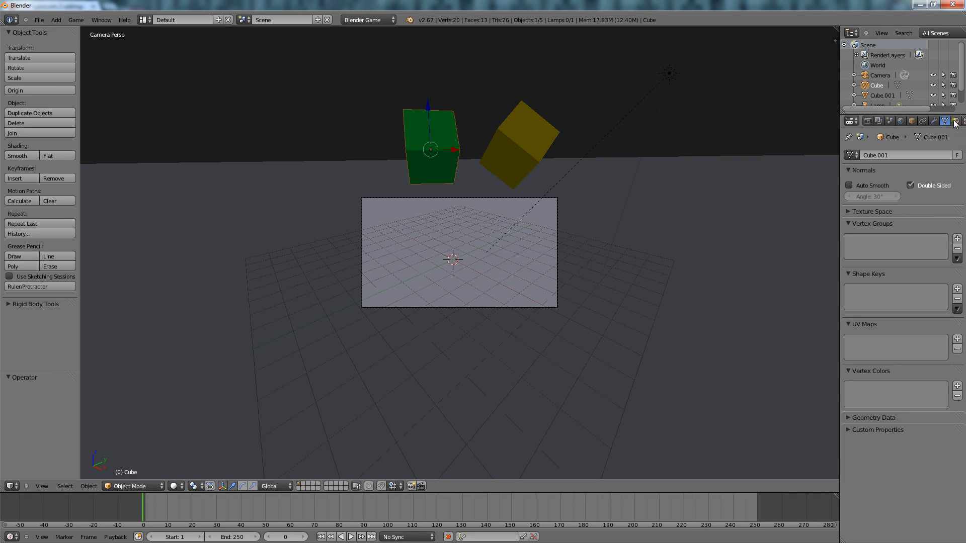
Give the green cube rigid body physics and set game shading to GLSL
left_click(952, 121)
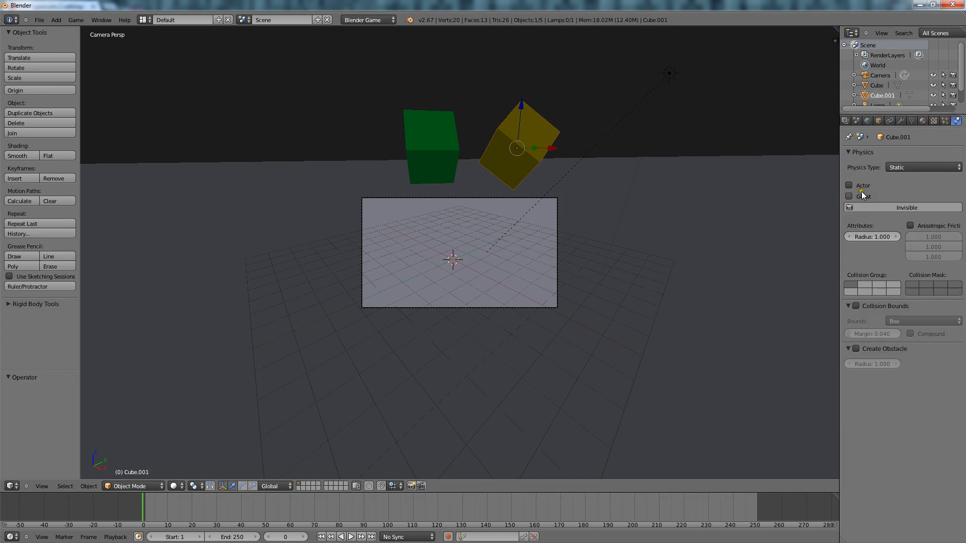
left_click(922, 167)
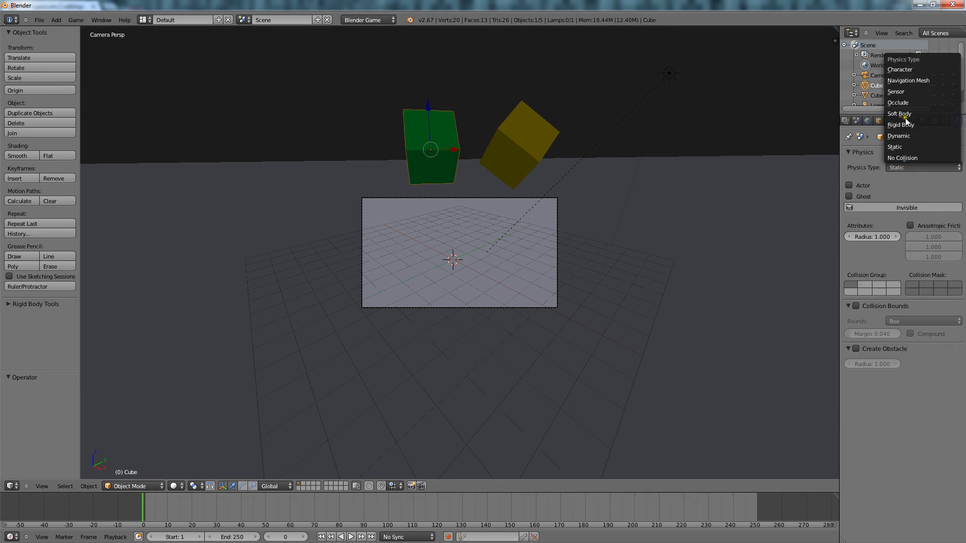
left_click(900, 124)
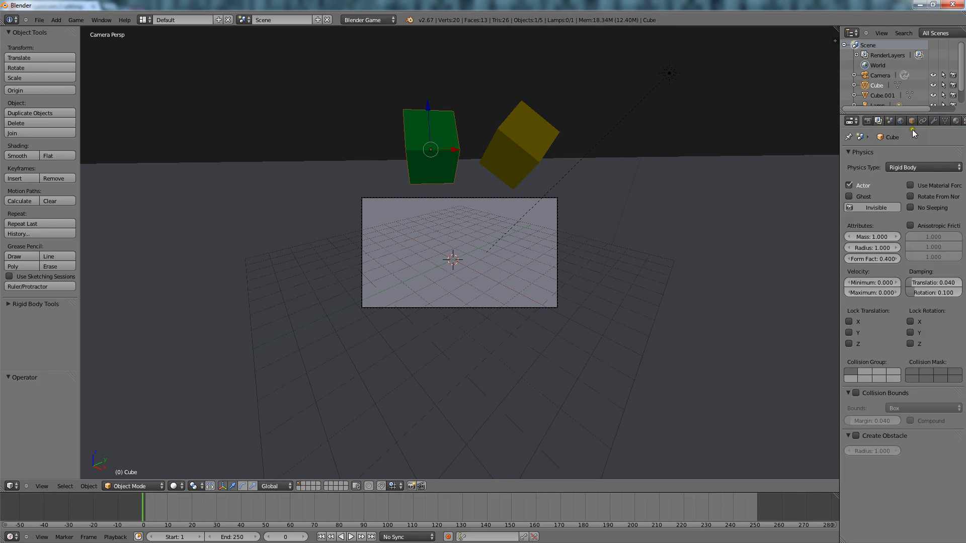
left_click(868, 120)
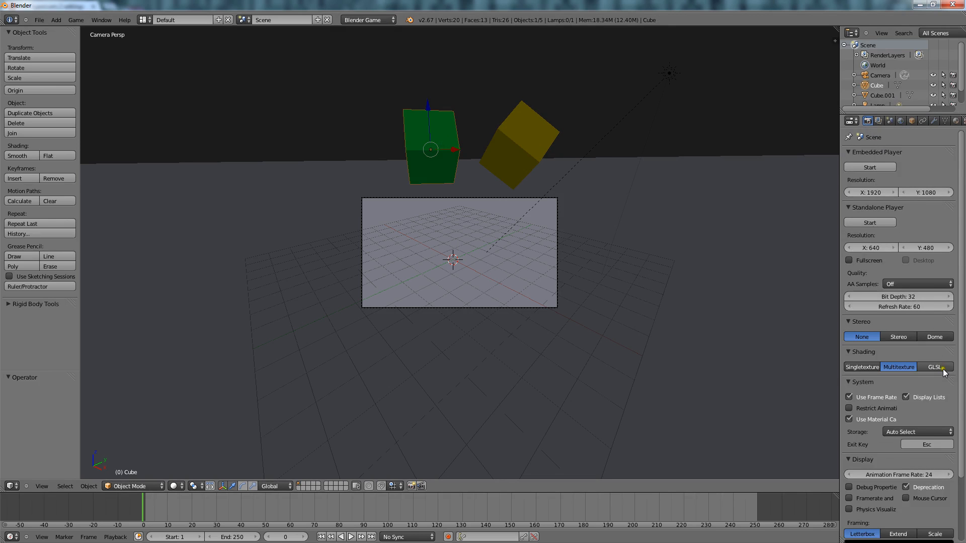
left_click(935, 367)
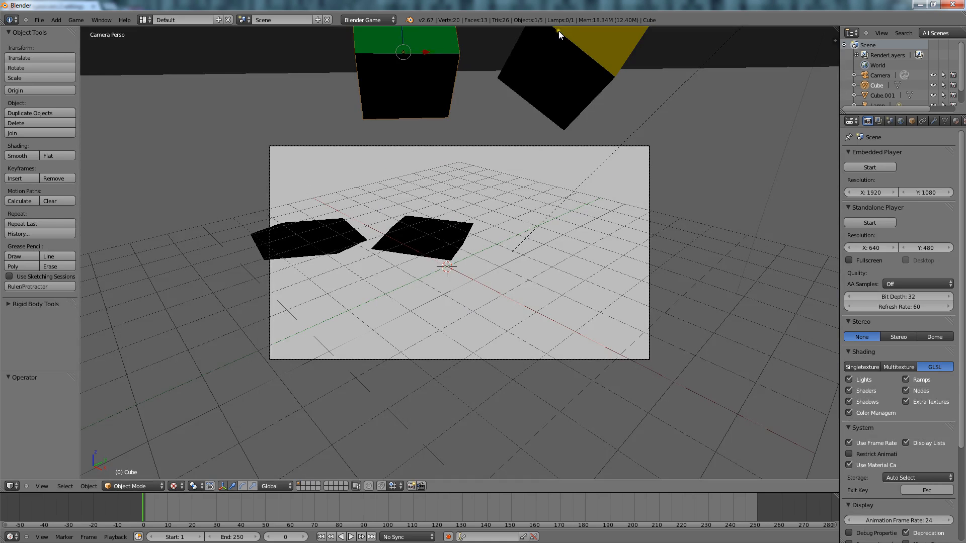
Select Cube.001, review its Rigid Body physics, then select the plane
left_click(569, 49)
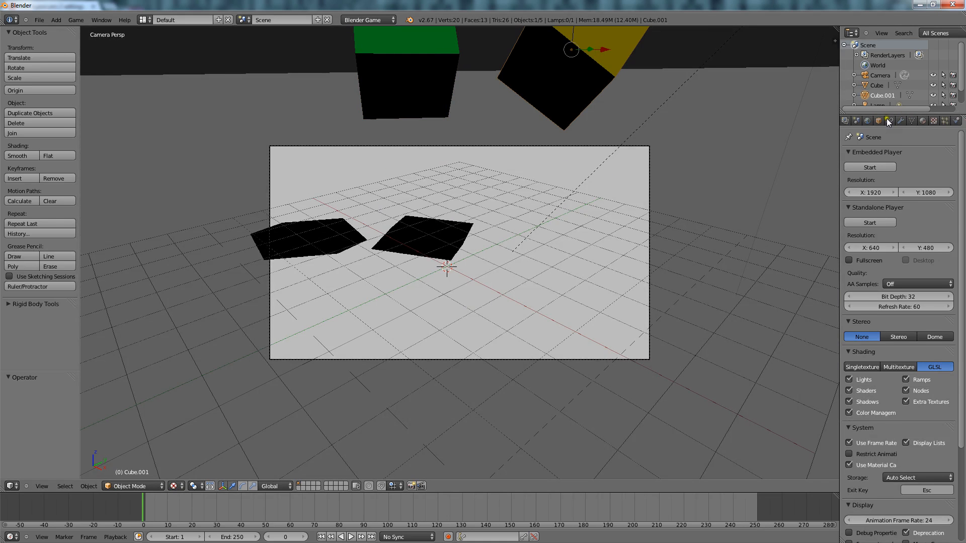
left_click(956, 120)
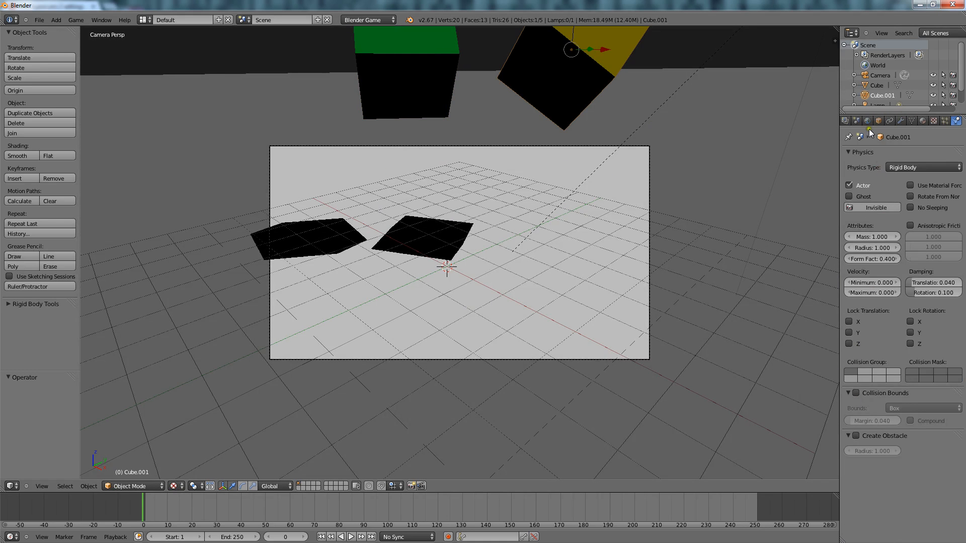
mouse_move(906, 227)
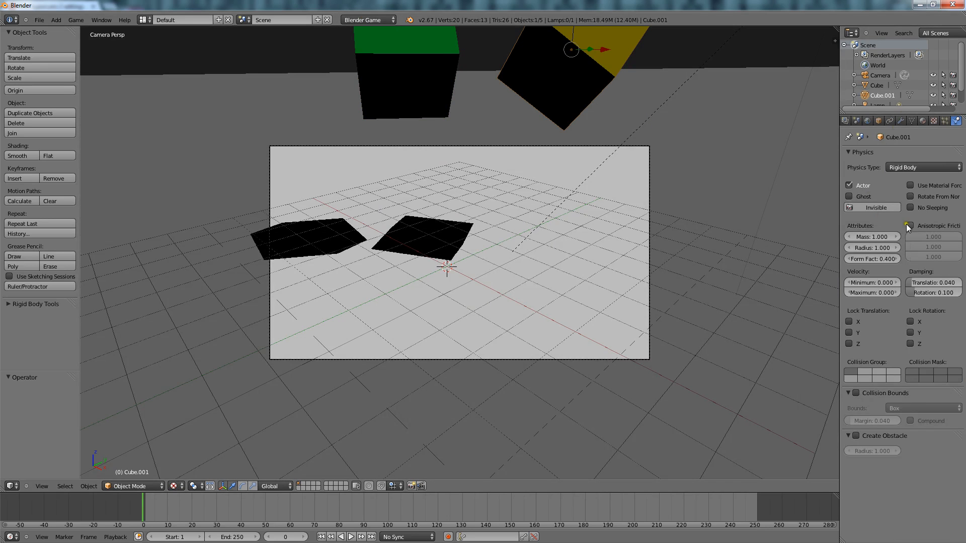
left_click(433, 76)
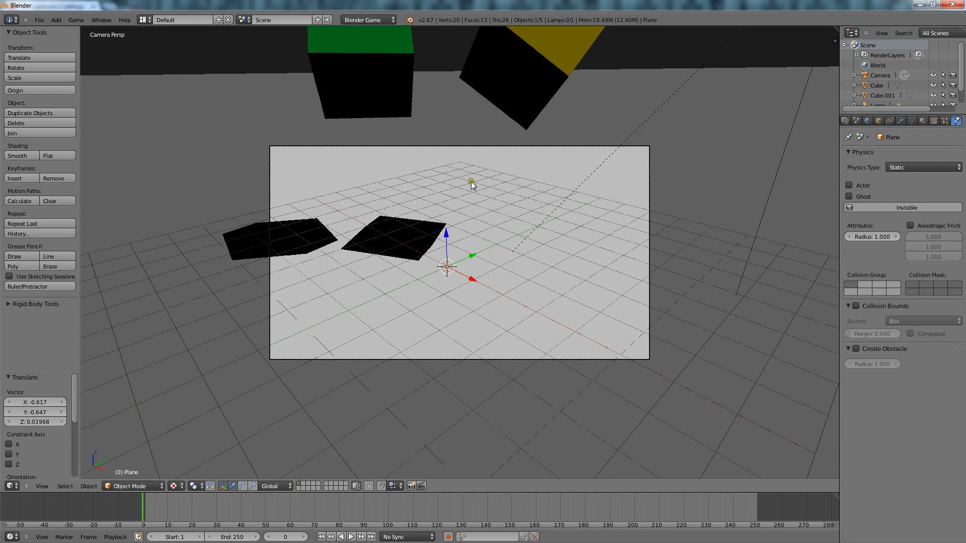
mouse_move(99, 498)
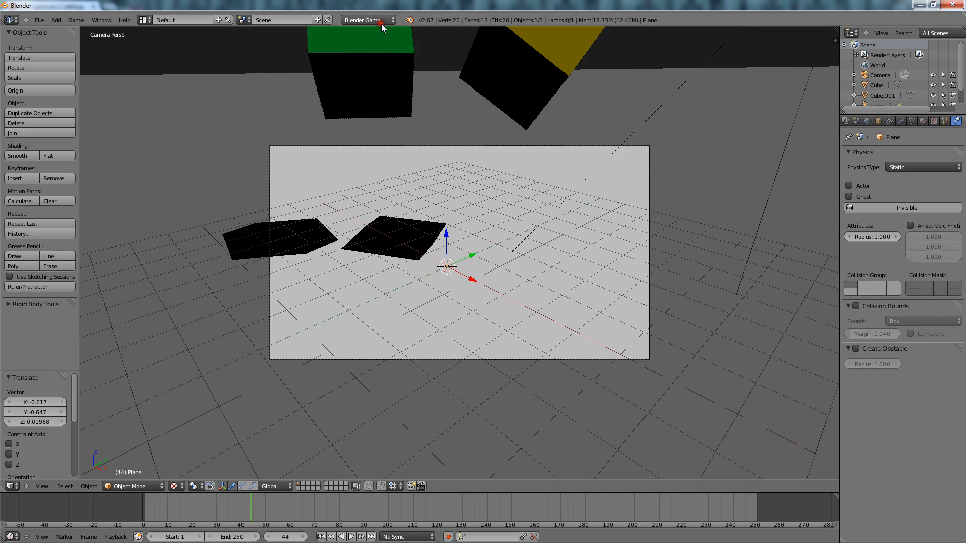
mouse_move(488, 314)
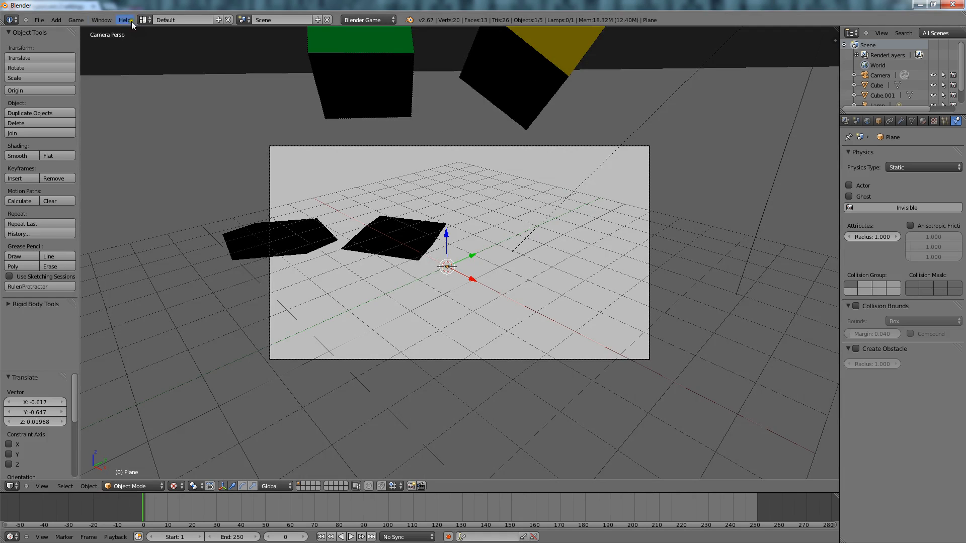
Record the simulation as keyframes, check frame 145, and render a frame with F12
left_click(76, 19)
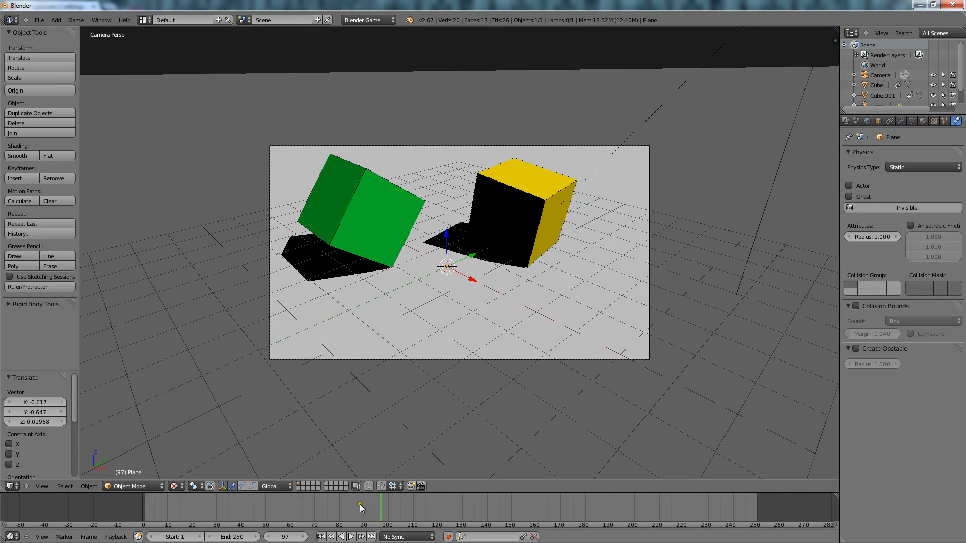
left_click(256, 511)
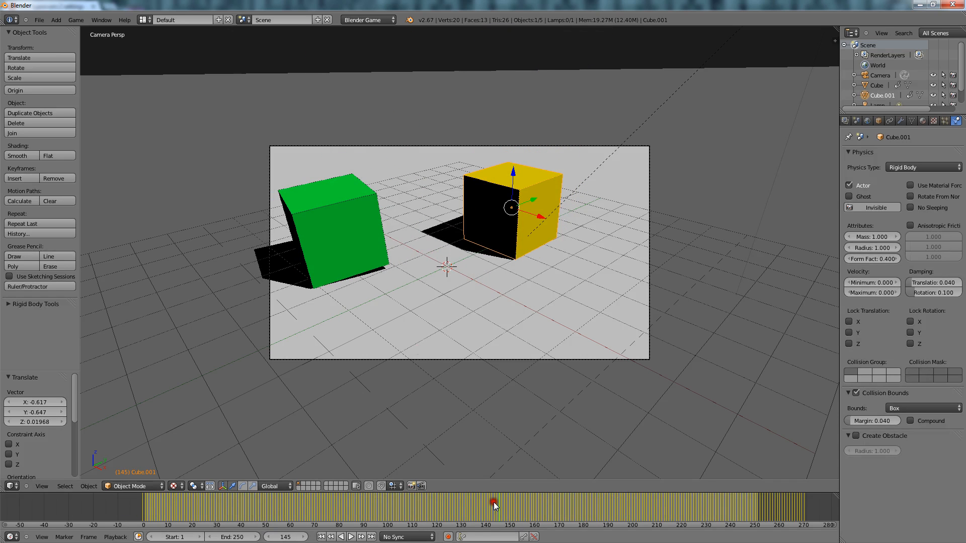
left_click(76, 19)
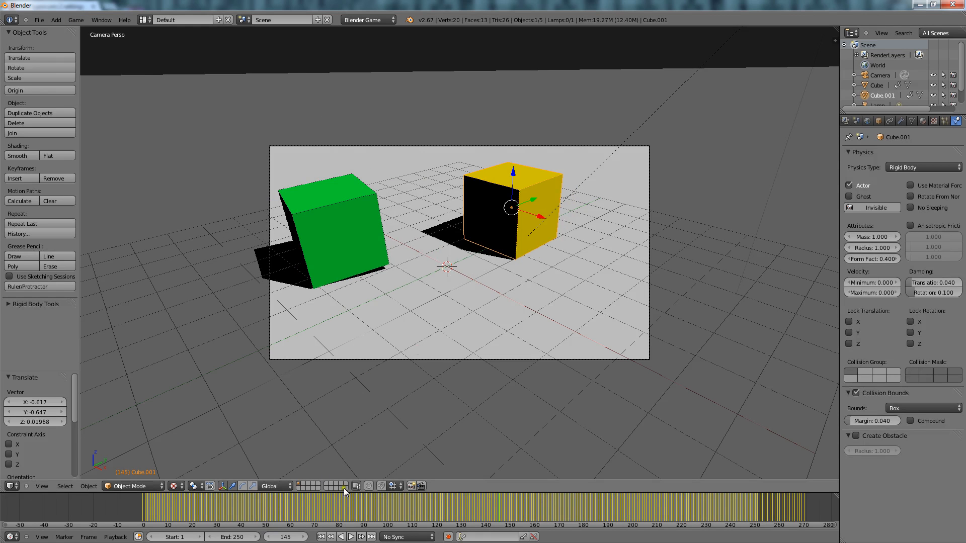
left_click(196, 497)
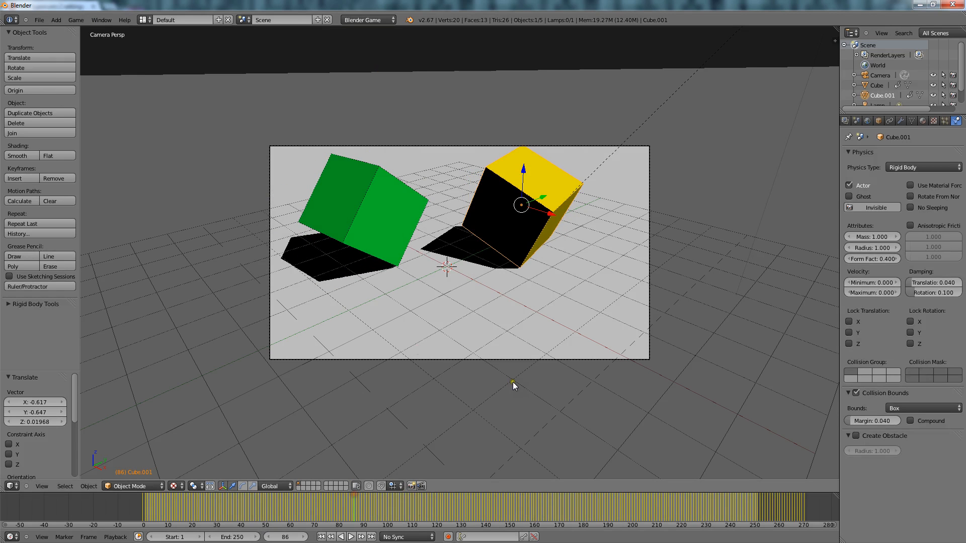
key("F12")
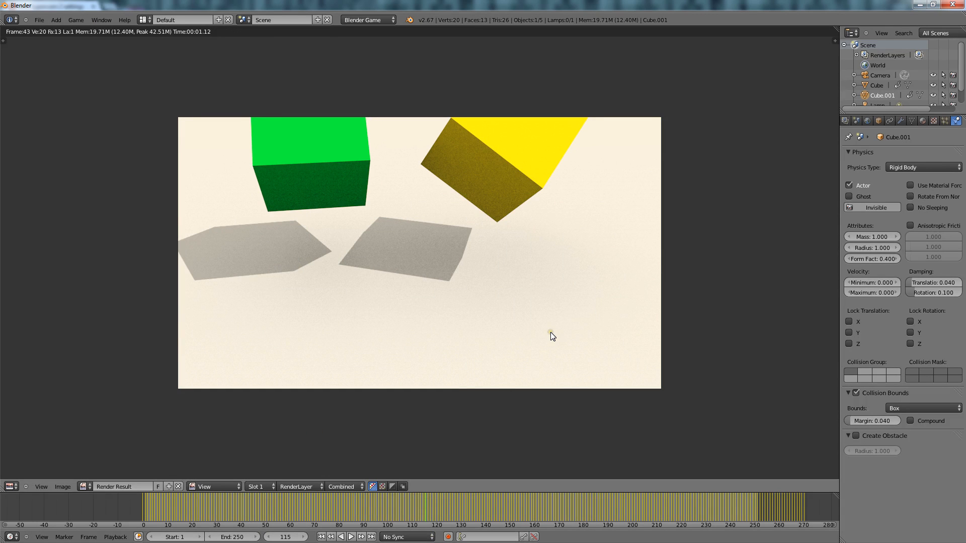
Close the rendered image and switch the engine to Blender Render
left_click(361, 536)
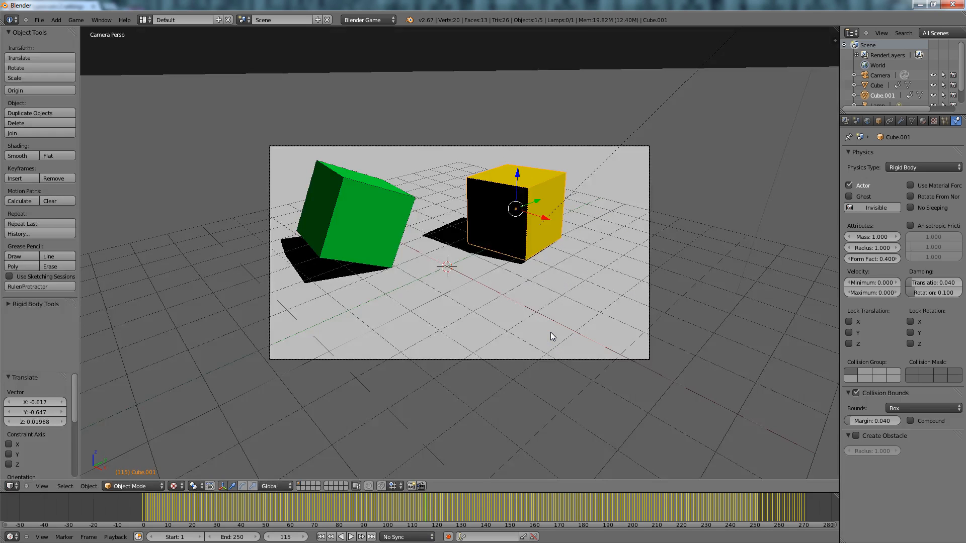
left_click(868, 120)
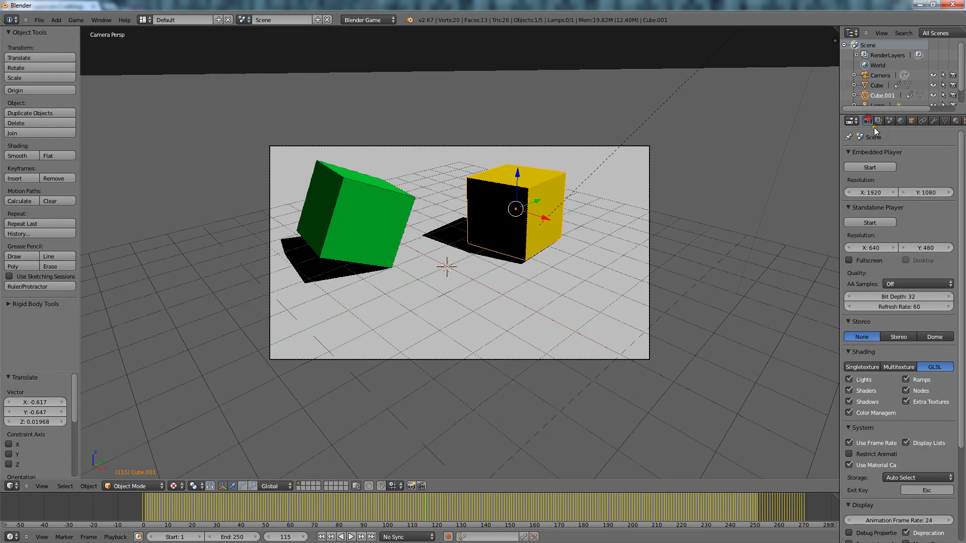
left_click(367, 19)
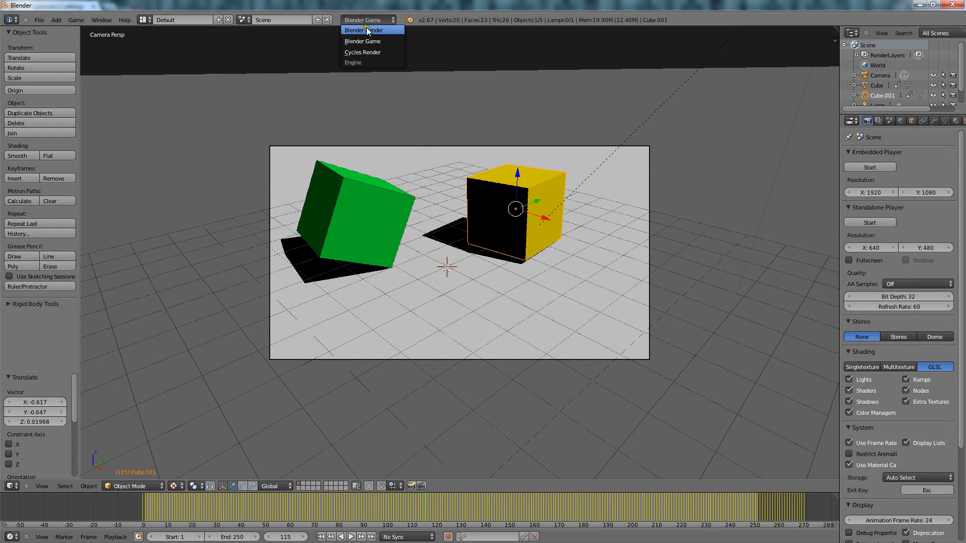
left_click(362, 29)
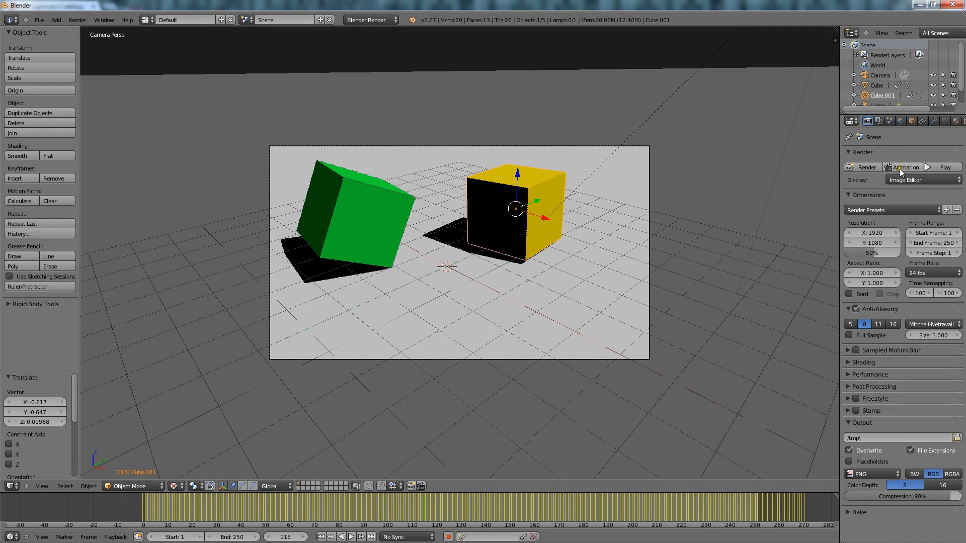
Start the animation render, stop it, and re-render at 25% resolution
left_click(863, 167)
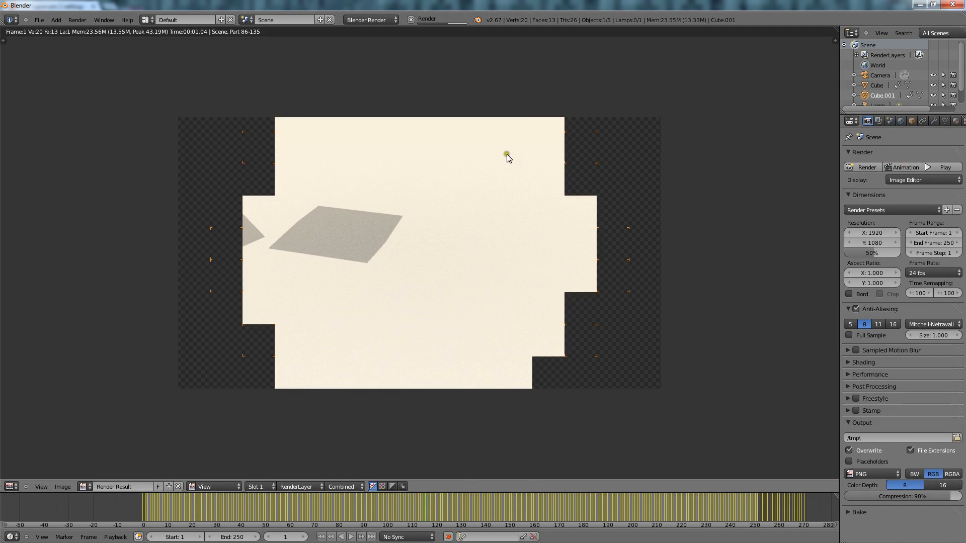
left_click(339, 537)
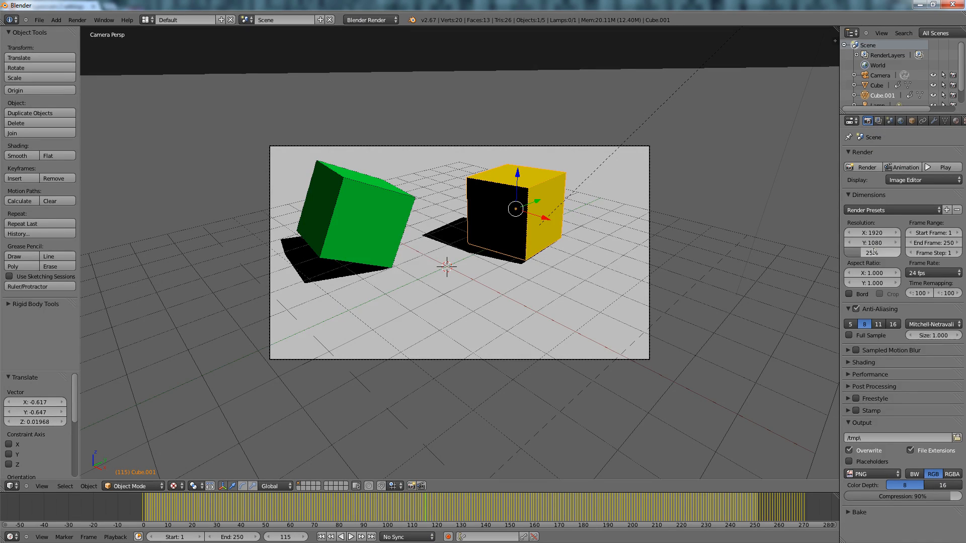
left_click(861, 167)
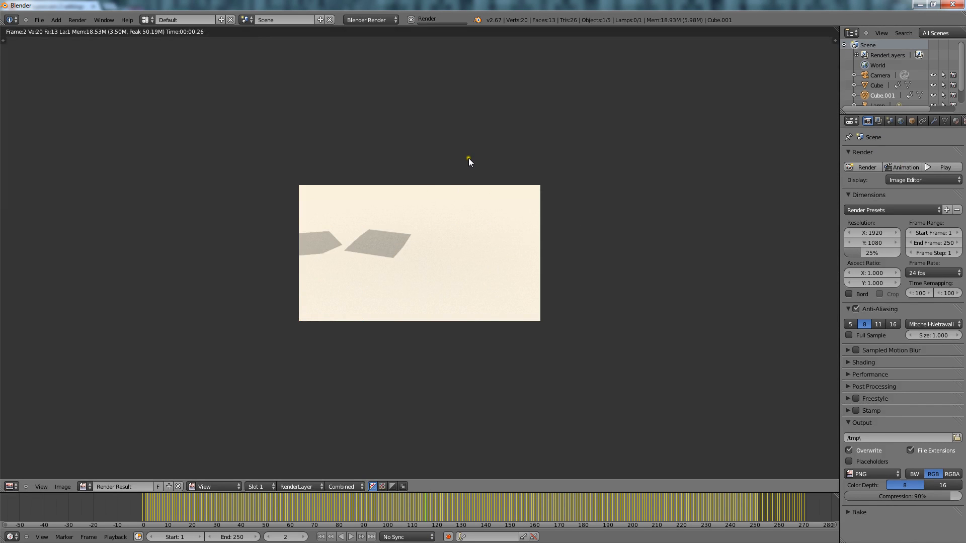